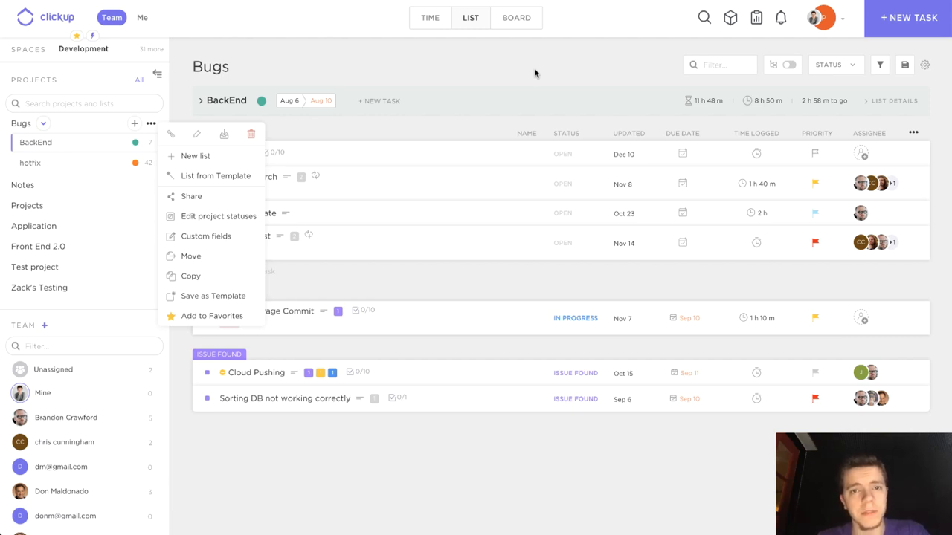
{"action": "mouse_move", "coordinate": [532, 66]}
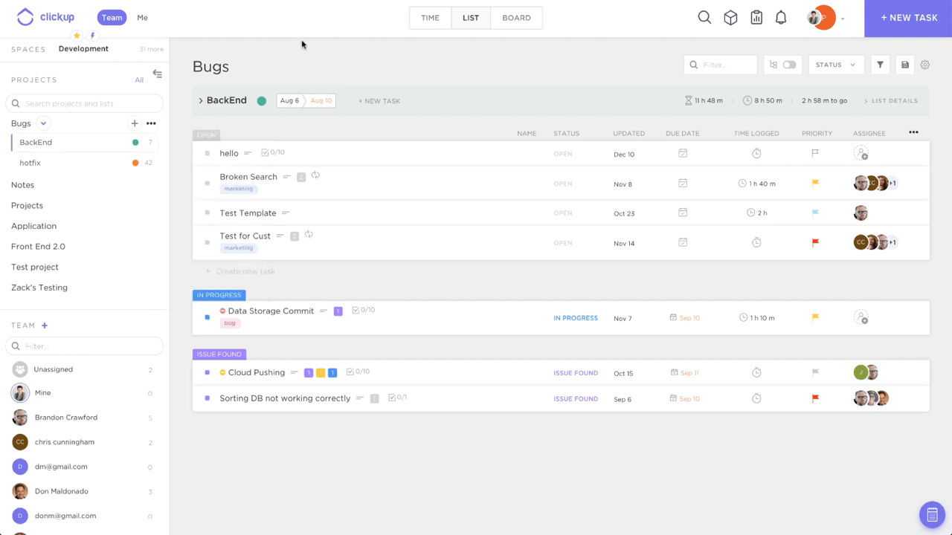
{"action": "mouse_move", "coordinate": [241, 61]}
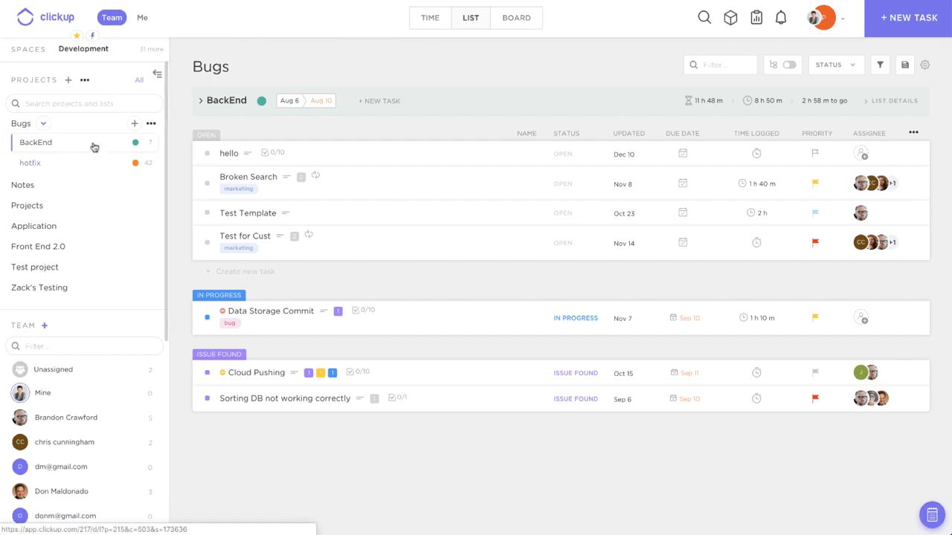
- Share the Bugs project and reveal its 18 members with edit access in the permissions list
{"action": "left_click", "coordinate": [152, 123]}
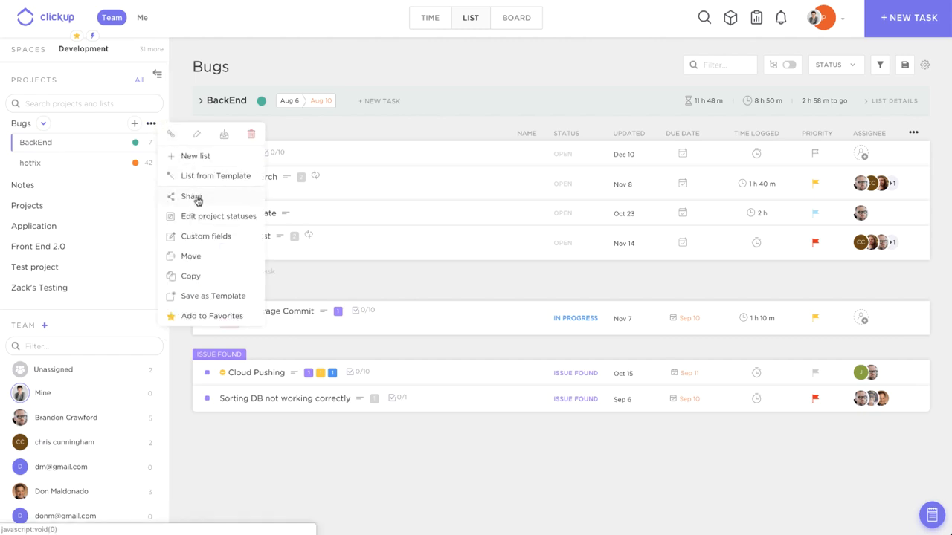
{"action": "mouse_move", "coordinate": [149, 123]}
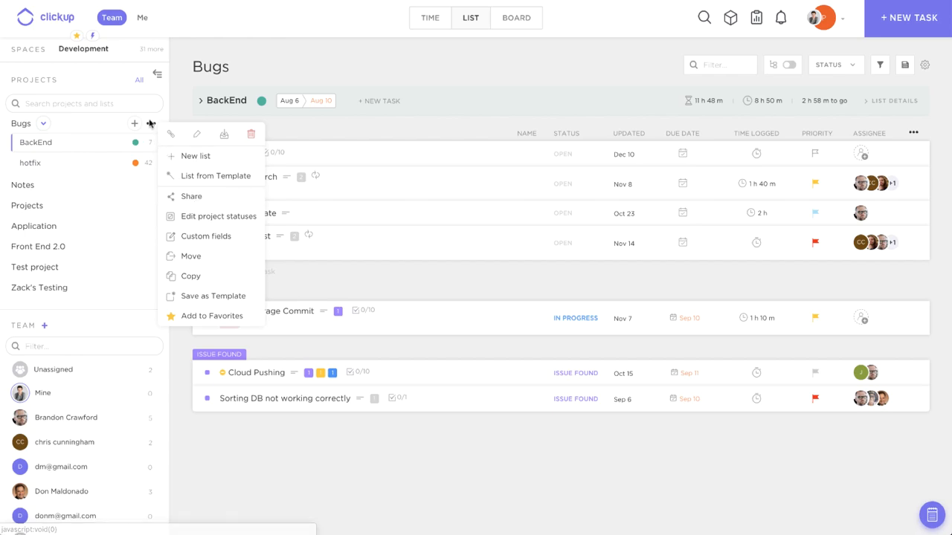
{"action": "left_click", "coordinate": [191, 196]}
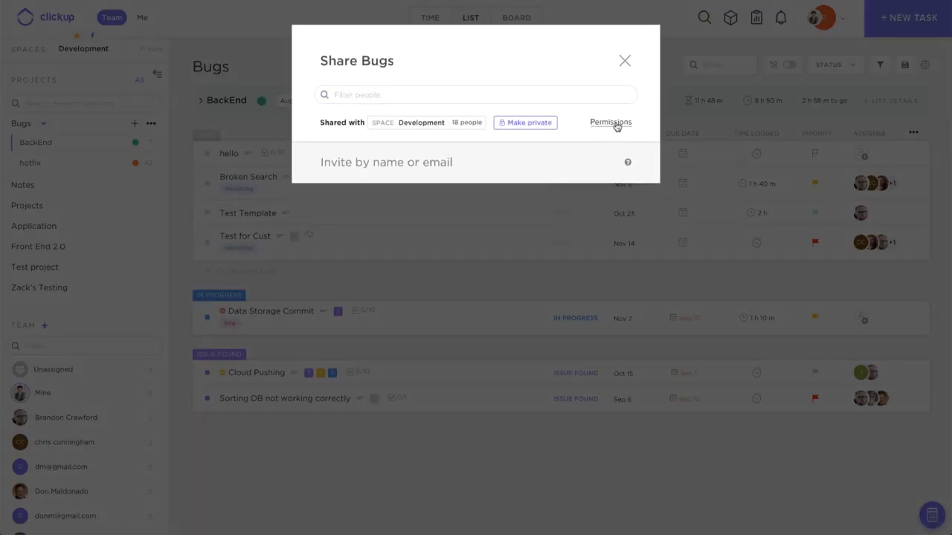
{"action": "left_click", "coordinate": [610, 122]}
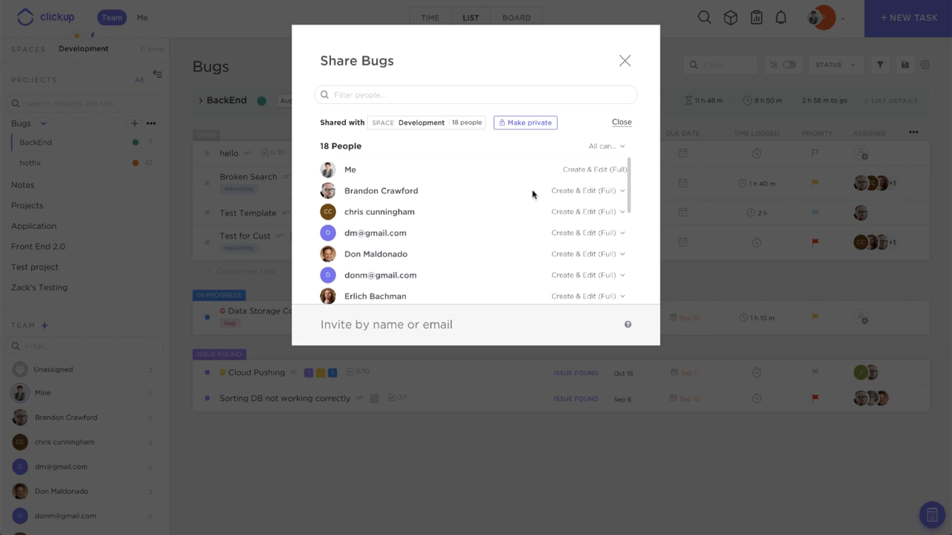
{"action": "scroll", "scroll_direction": "down", "scroll_amount": 3}
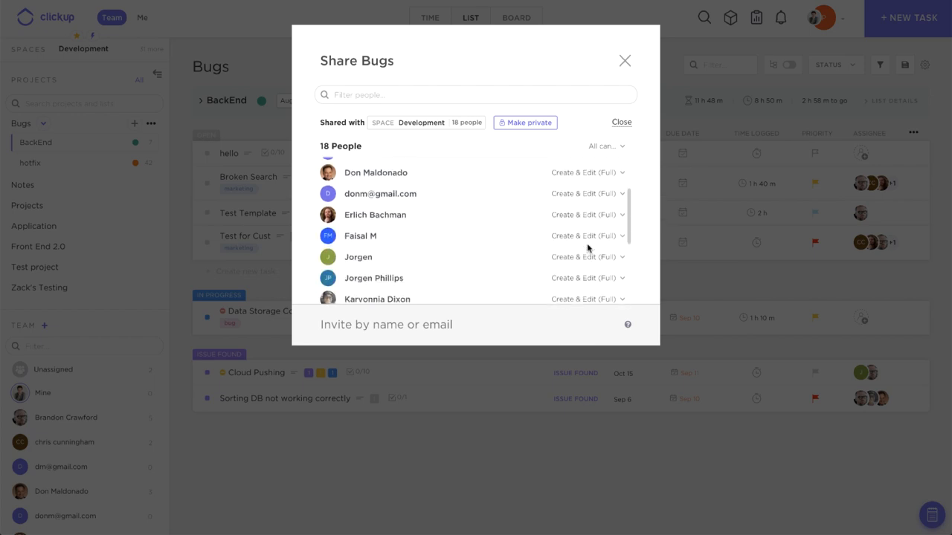
{"action": "scroll", "scroll_direction": "up", "scroll_amount": 3}
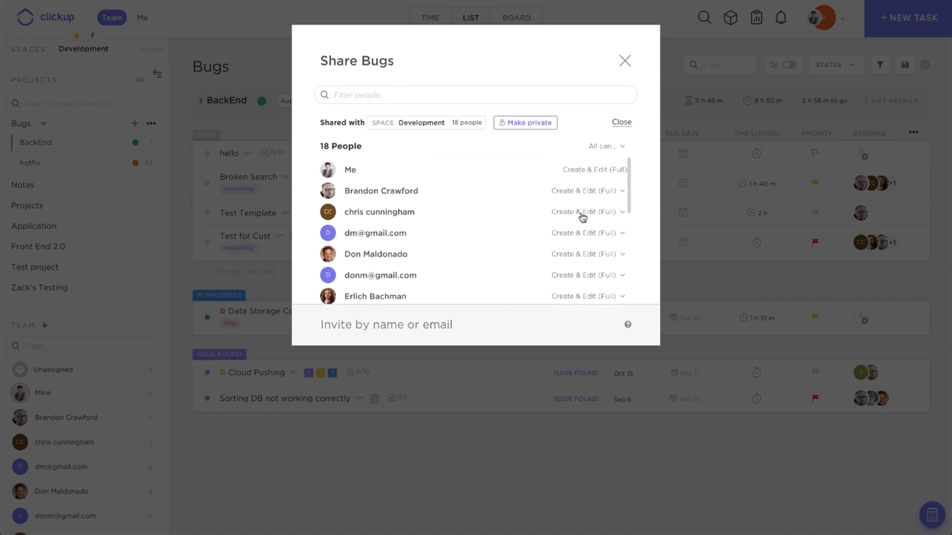
{"action": "mouse_move", "coordinate": [423, 223]}
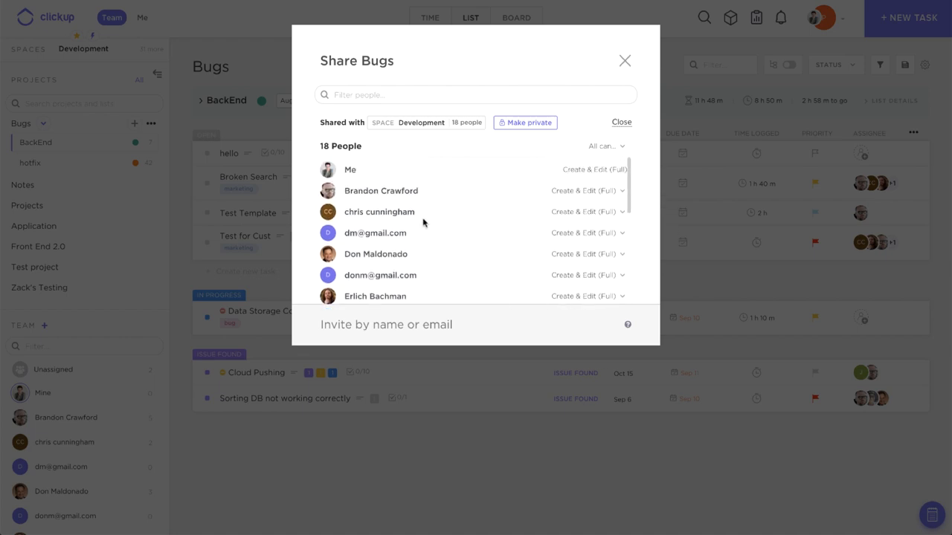
{"action": "left_click", "coordinate": [586, 191]}
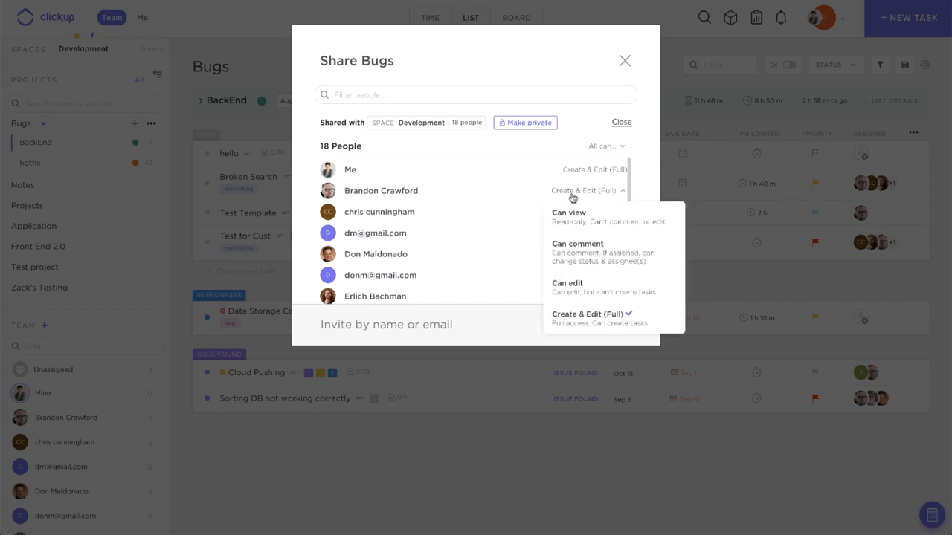
{"action": "mouse_move", "coordinate": [586, 315]}
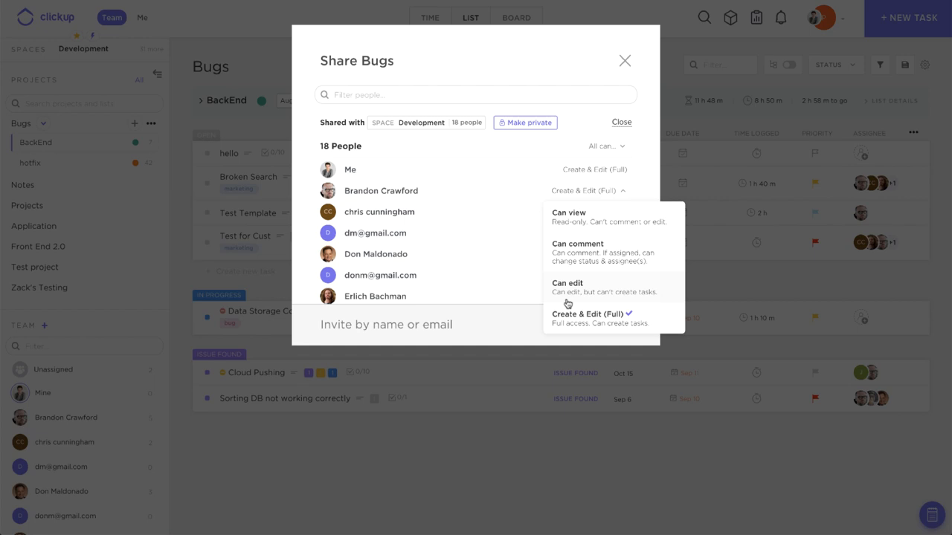
{"action": "mouse_move", "coordinate": [566, 252]}
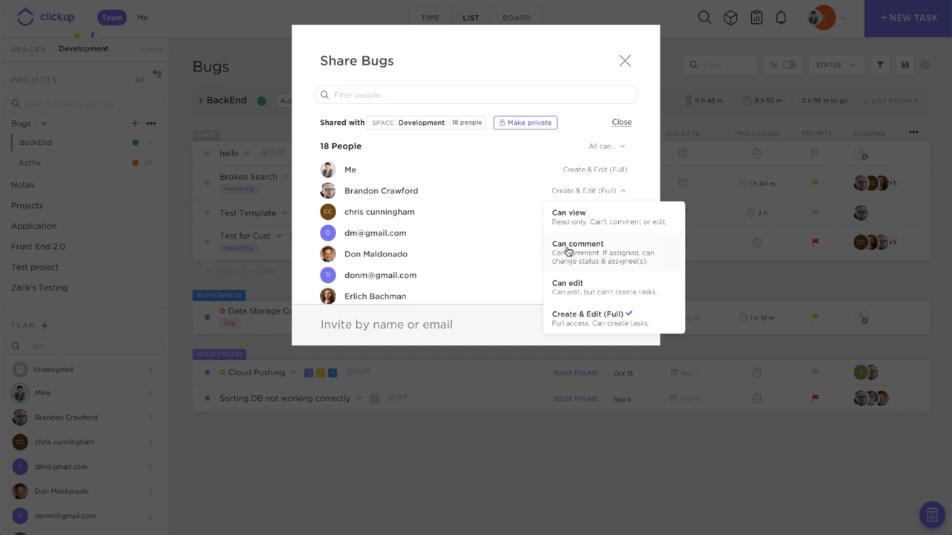
{"action": "mouse_move", "coordinate": [556, 253]}
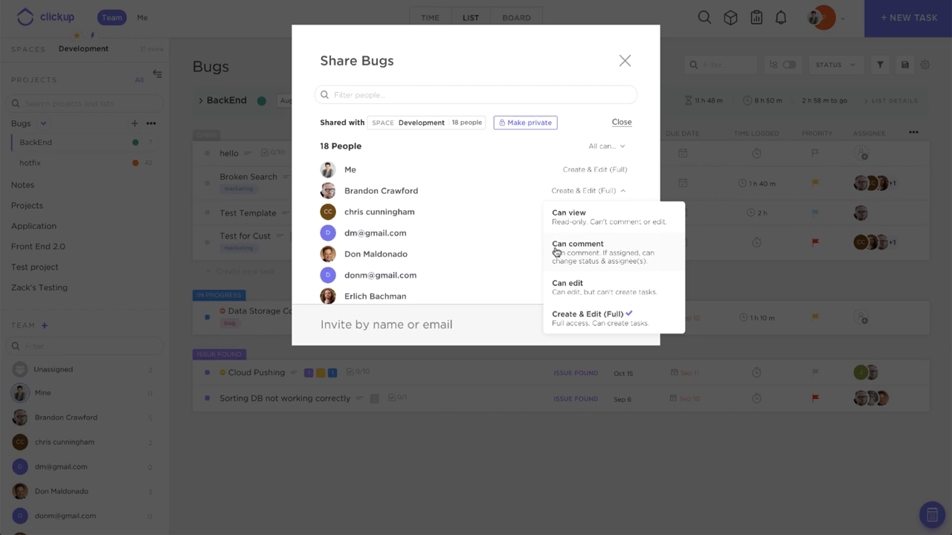
{"action": "mouse_move", "coordinate": [552, 253]}
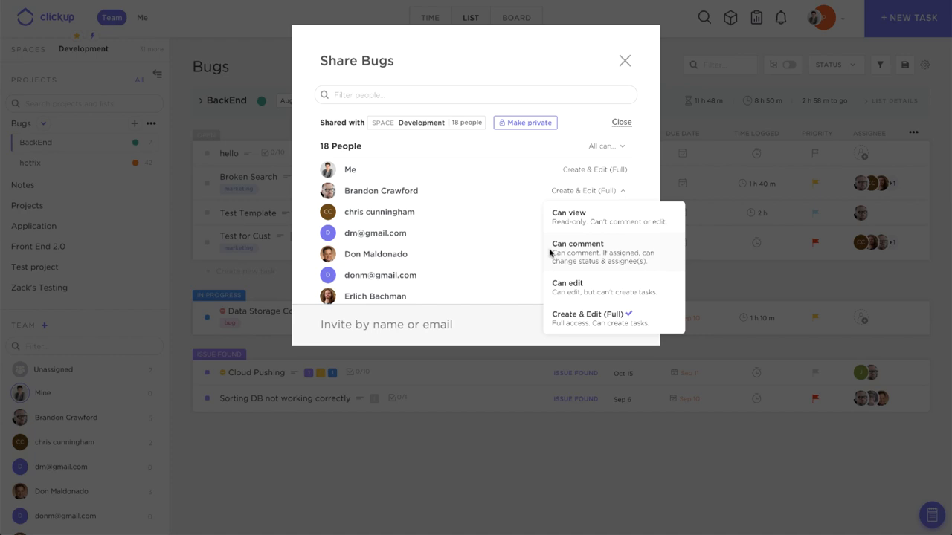
{"action": "mouse_move", "coordinate": [583, 217]}
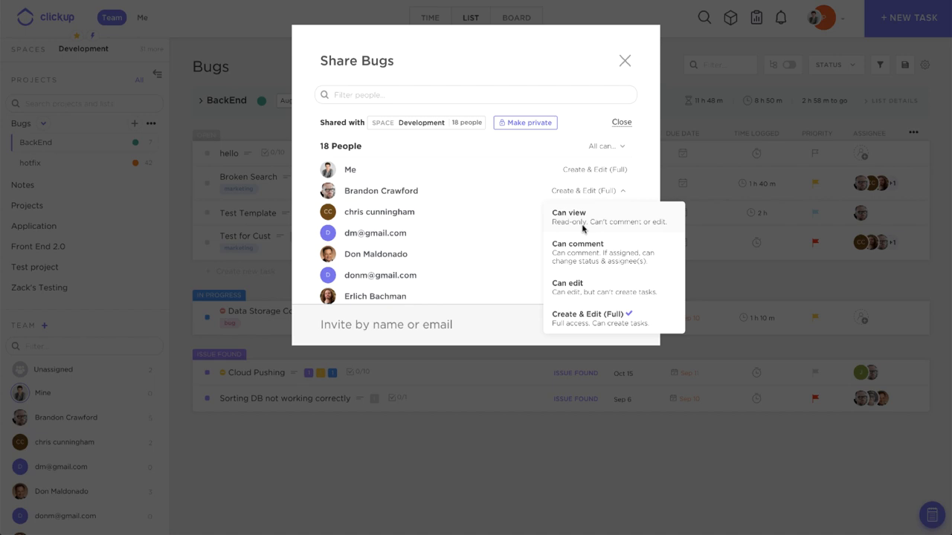
{"action": "mouse_move", "coordinate": [480, 199]}
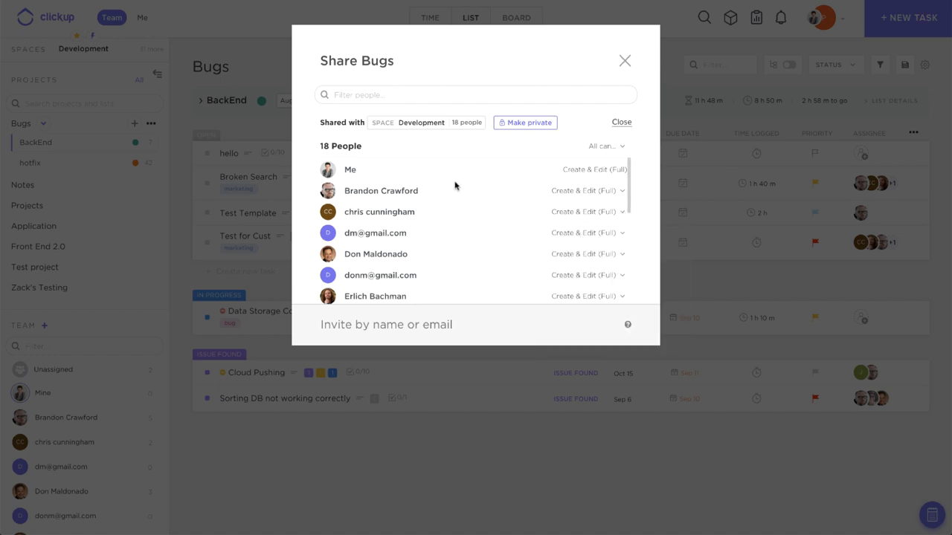
{"action": "mouse_move", "coordinate": [472, 196]}
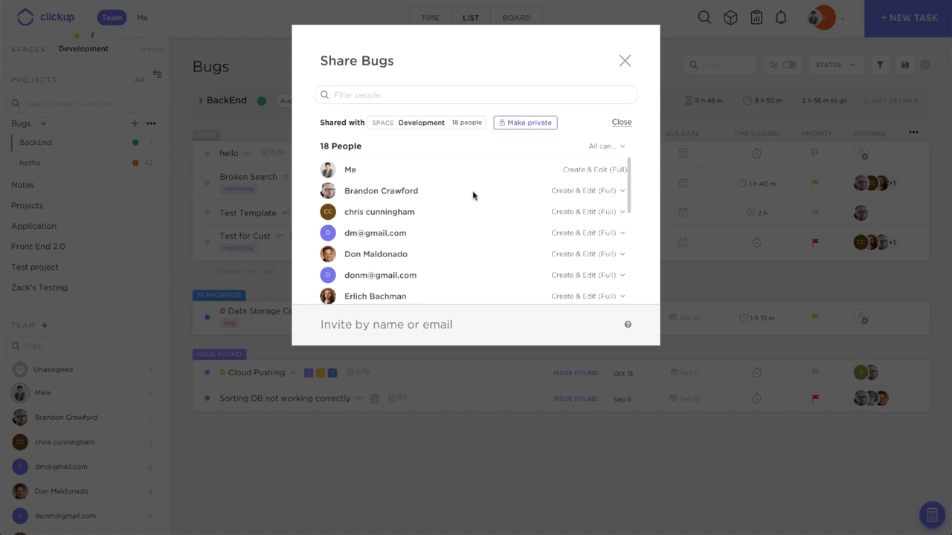